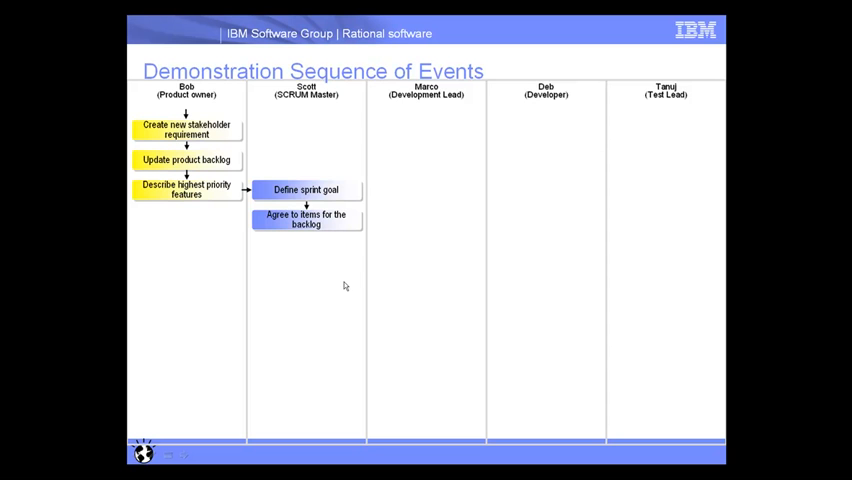
pyautogui.moveTo(348, 280)
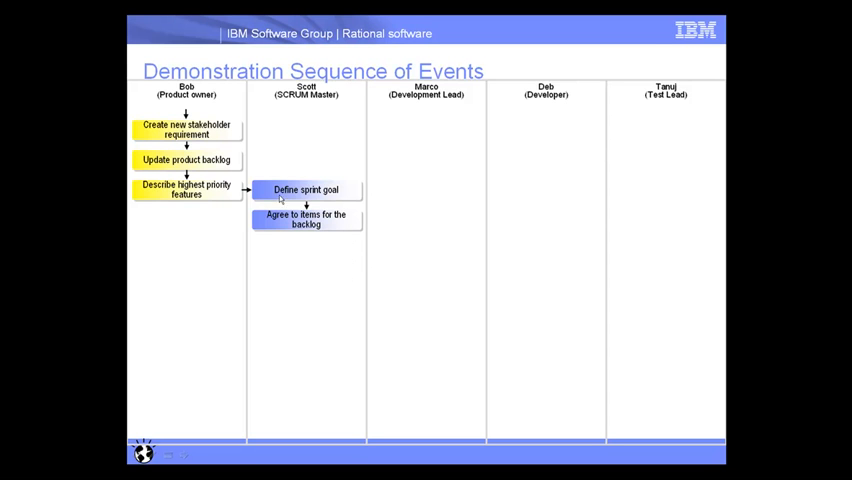
pyautogui.moveTo(330, 222)
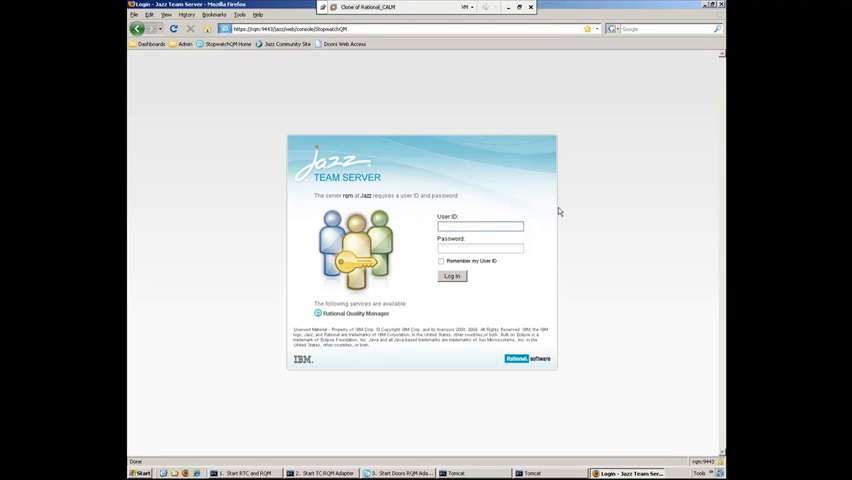
# Step: Log in to the Jazz Team Server as user Tanuj and land on the dashboard
pyautogui.write('Tanuj')
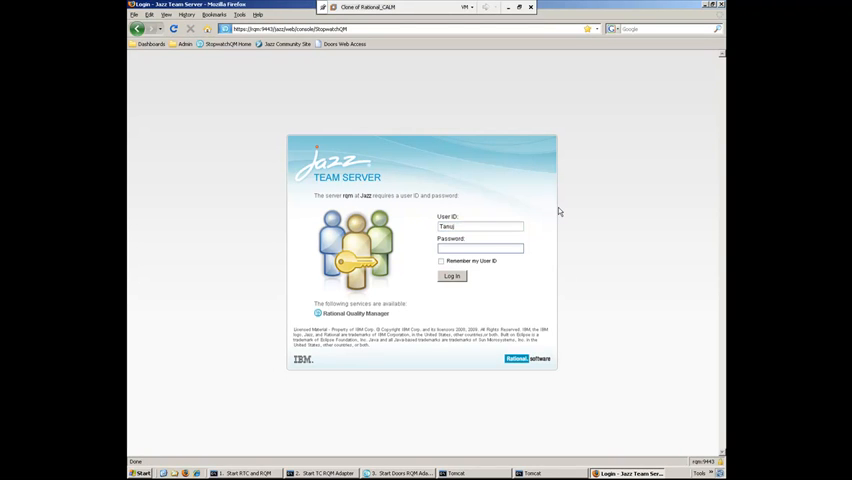
pyautogui.click(452, 276)
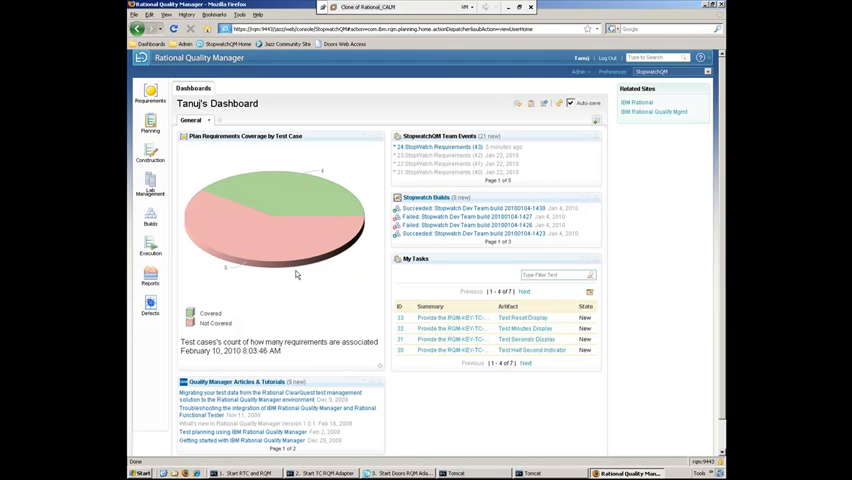
pyautogui.moveTo(302, 244)
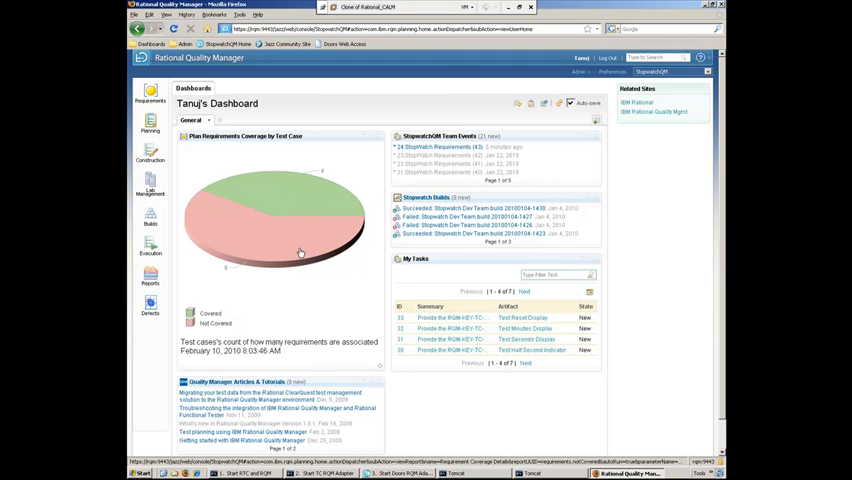
pyautogui.moveTo(296, 262)
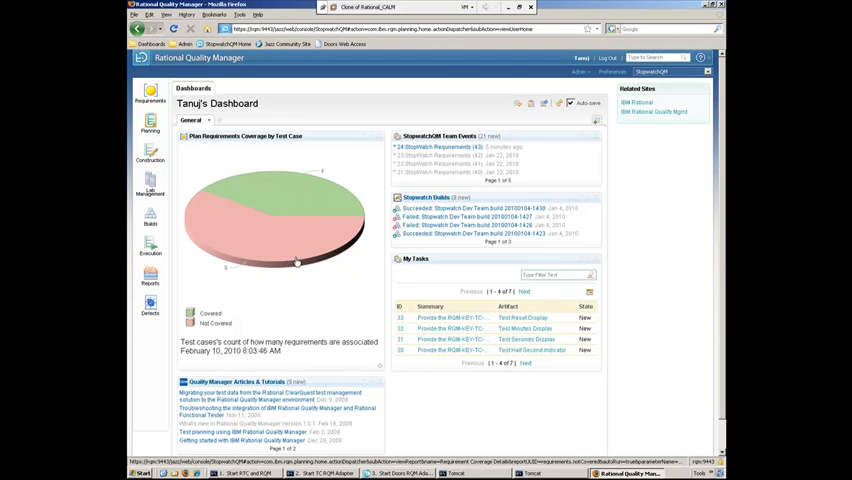
pyautogui.moveTo(364, 172)
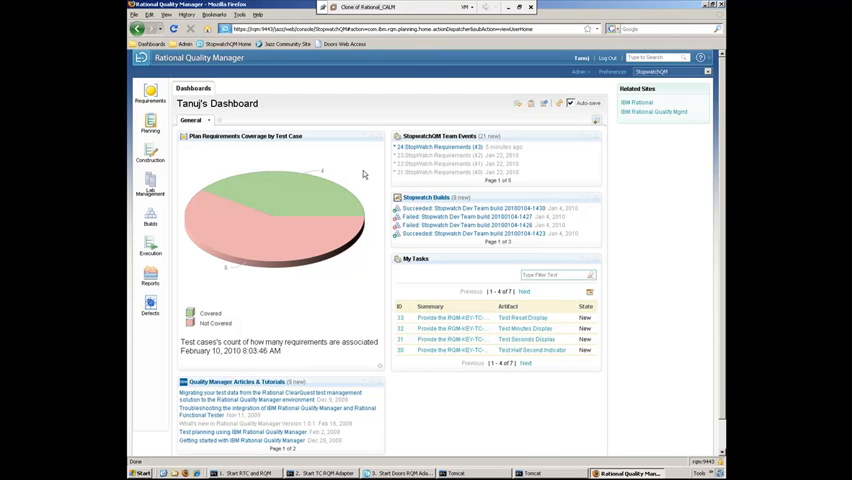
pyautogui.moveTo(386, 162)
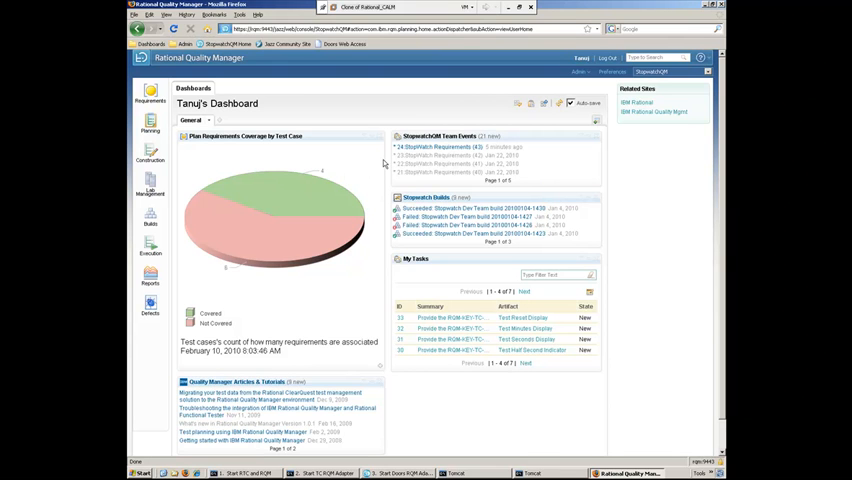
# Step: View a Stopwatch requirement's details from the dashboard requirements feed
pyautogui.click(444, 148)
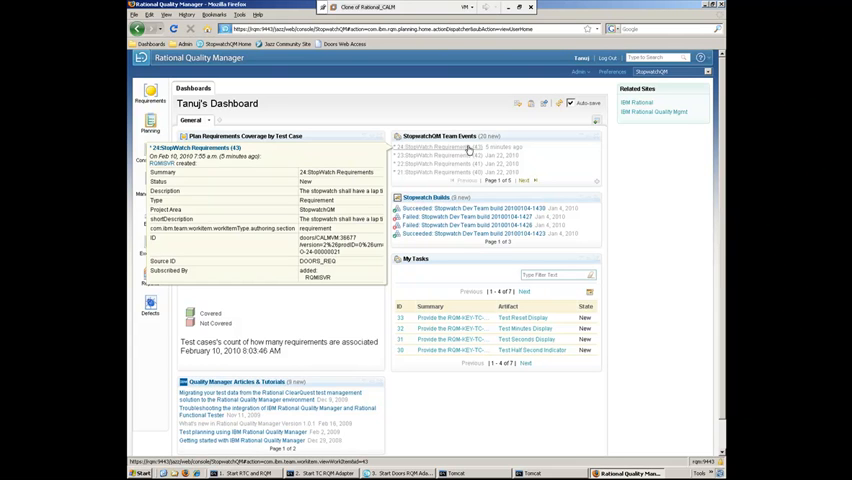
pyautogui.moveTo(468, 150)
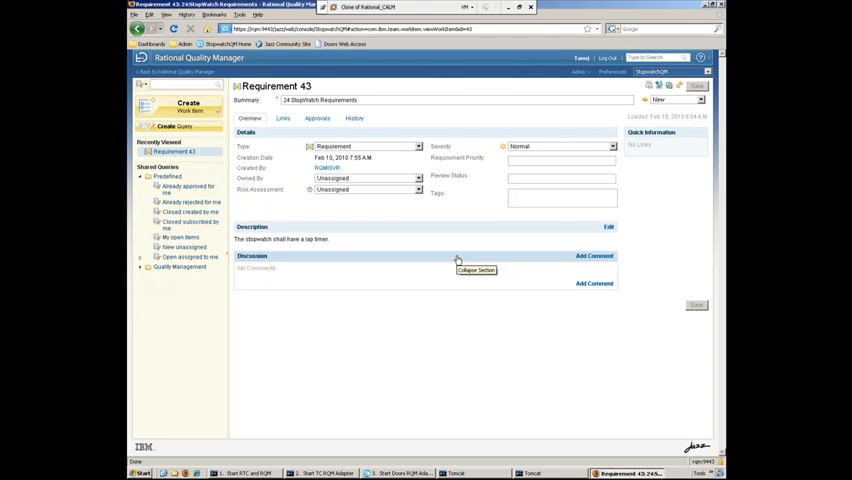
pyautogui.moveTo(466, 246)
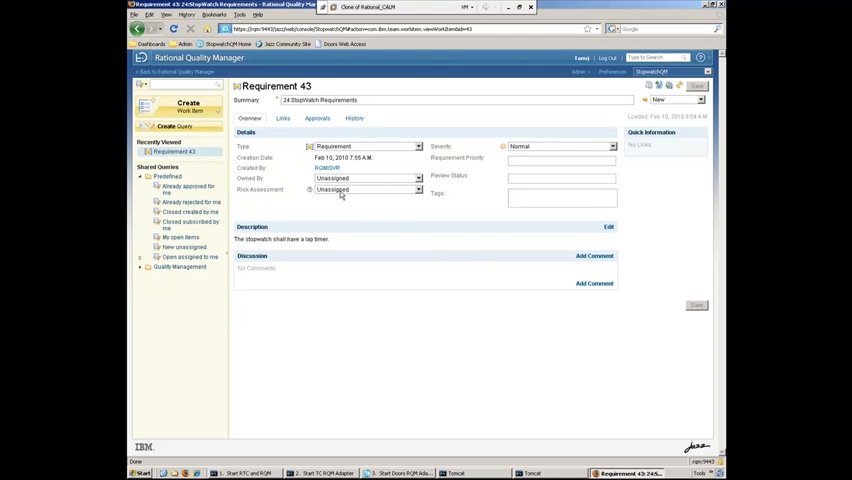
pyautogui.moveTo(340, 192)
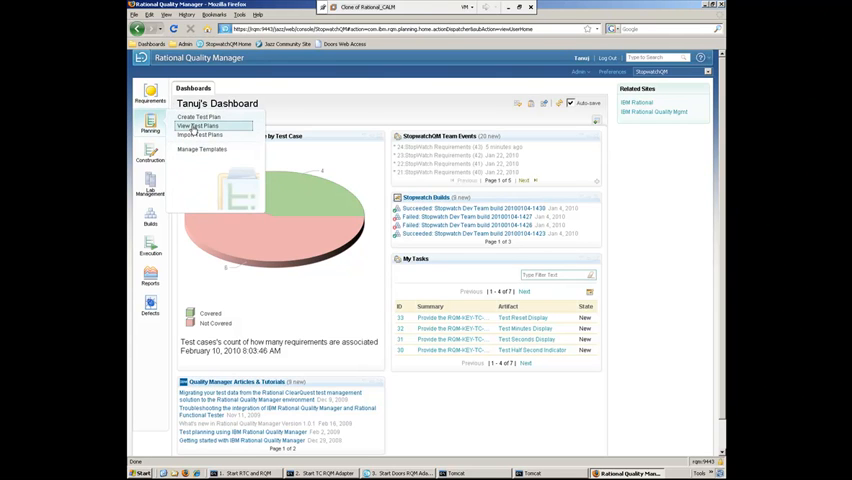
# Step: List the test plans, open Stopwatch 1.0 Test Plan and show its Test Cases section
pyautogui.click(200, 126)
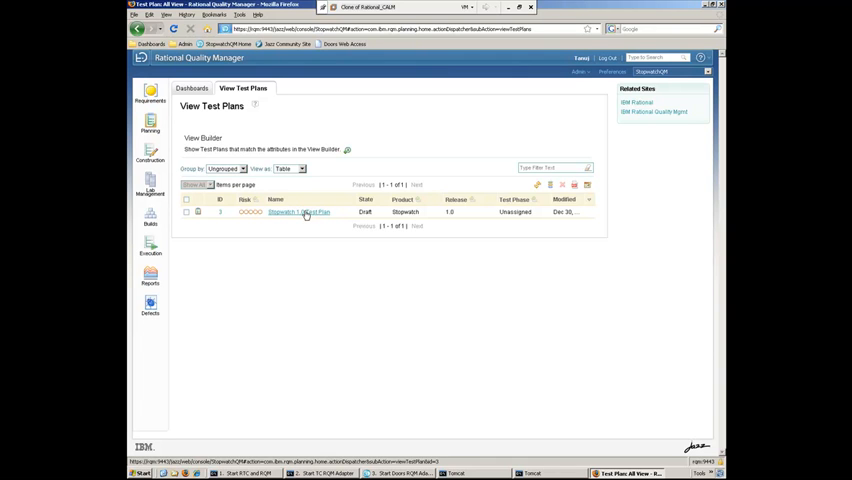
pyautogui.click(298, 212)
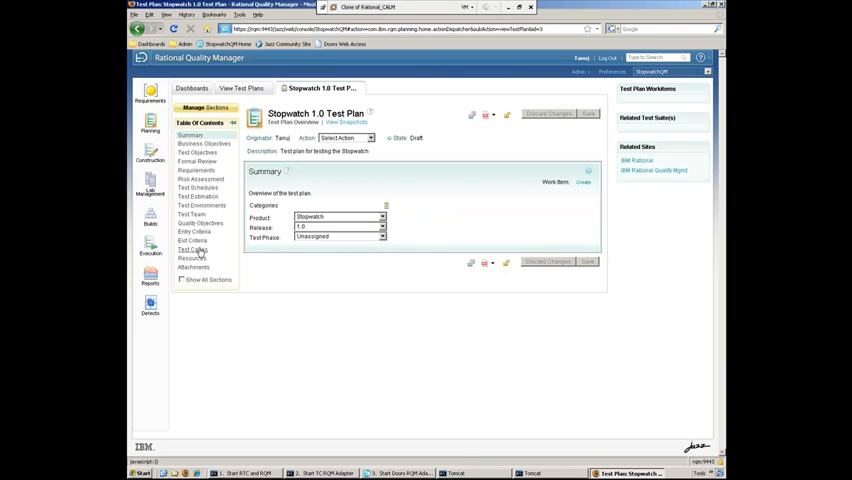
pyautogui.click(192, 250)
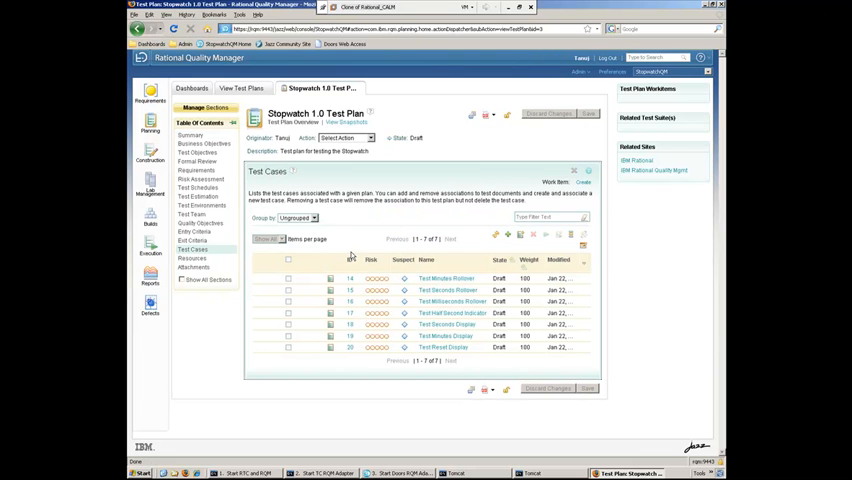
pyautogui.moveTo(568, 286)
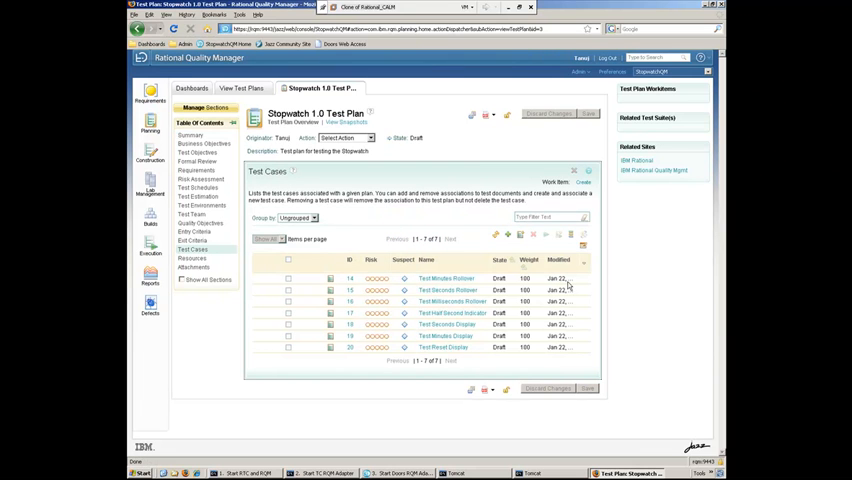
pyautogui.moveTo(500, 348)
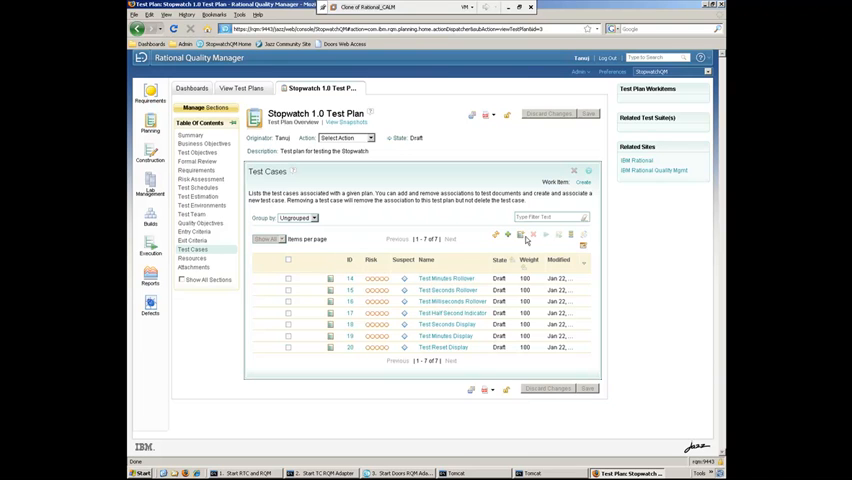
# Step: Create a Test Lap Timer test case in the plan, save the plan and open the new test case
pyautogui.click(508, 236)
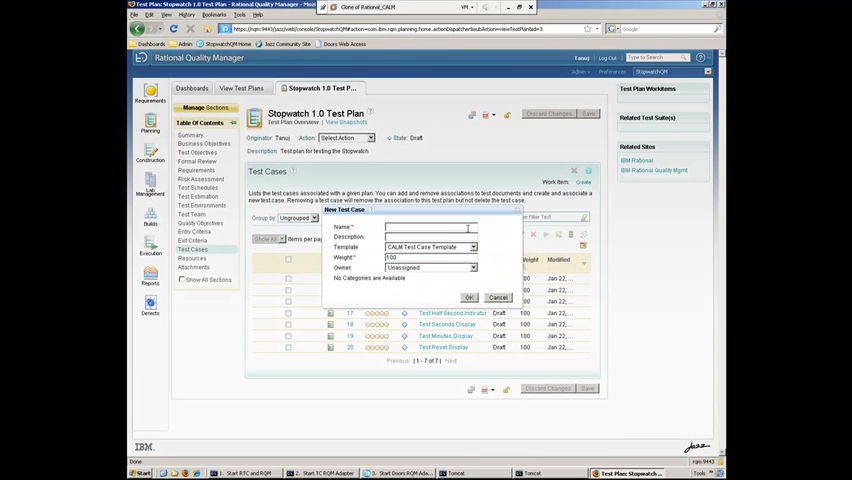
pyautogui.write('Test Lap')
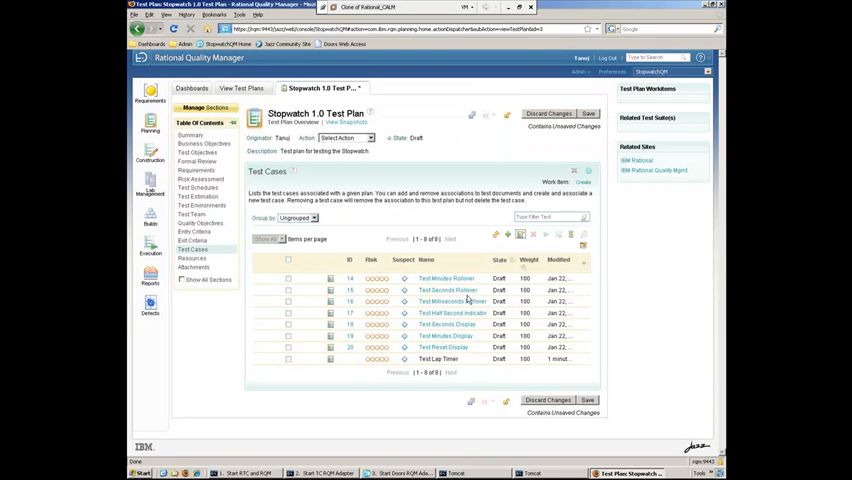
pyautogui.moveTo(584, 126)
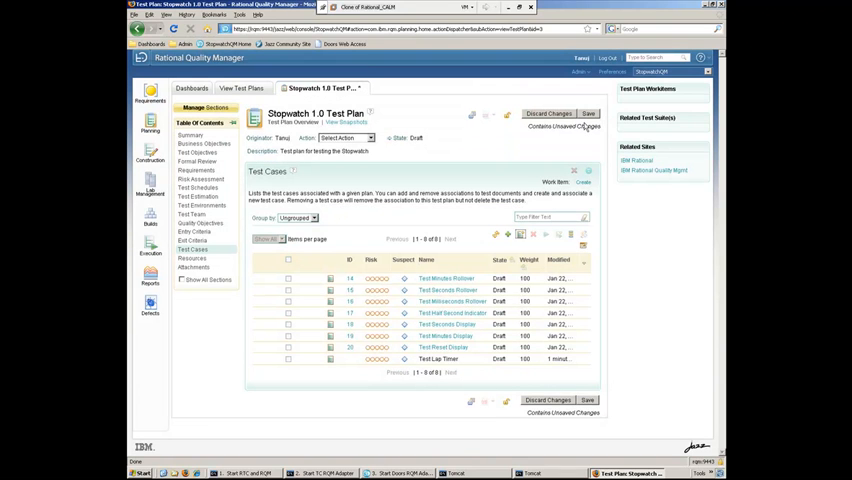
pyautogui.click(588, 112)
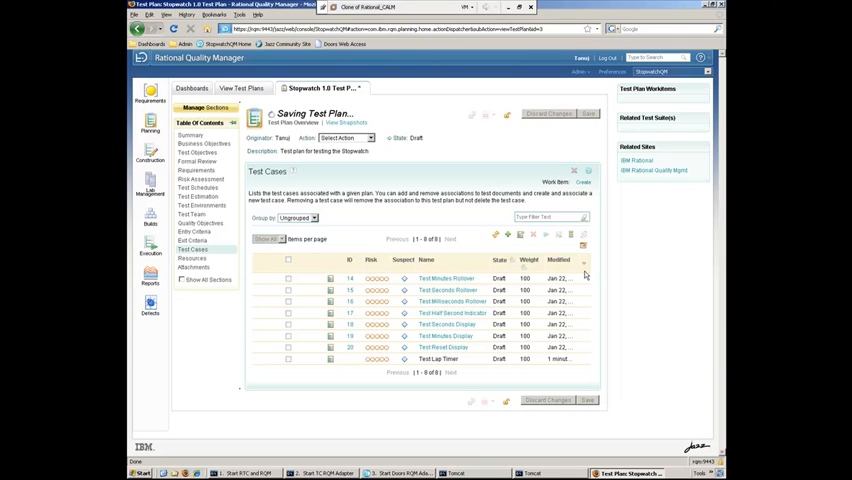
pyautogui.click(588, 112)
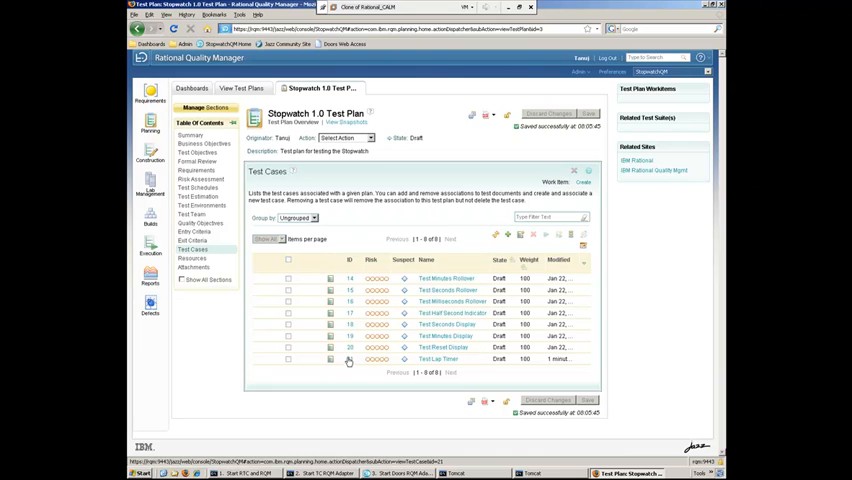
pyautogui.click(438, 360)
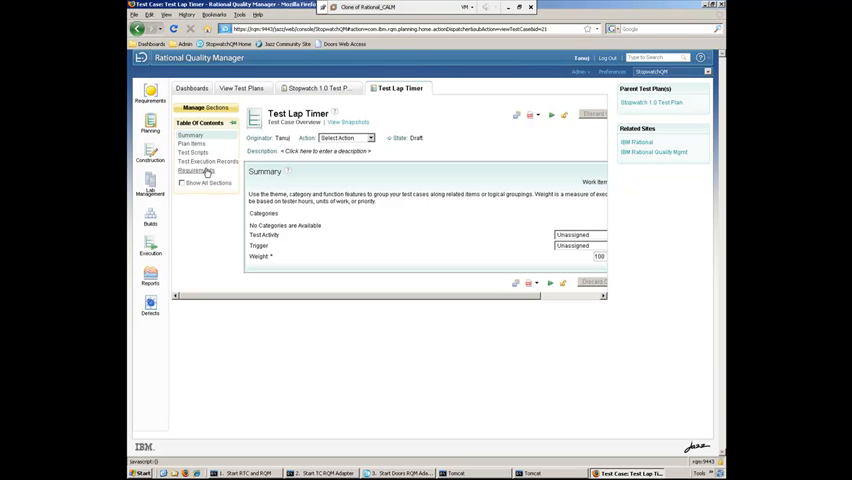
# Step: Link lap timer requirement 43 to the test case, save it, and begin adding a plan item
pyautogui.click(196, 170)
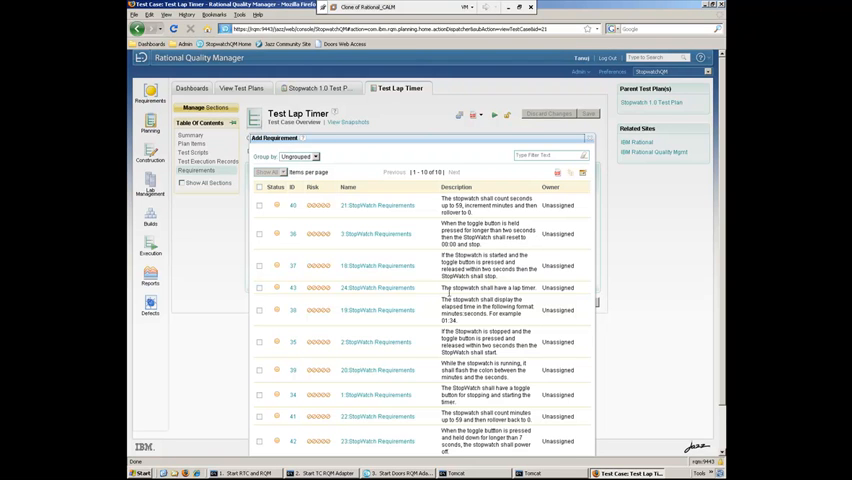
pyautogui.click(260, 288)
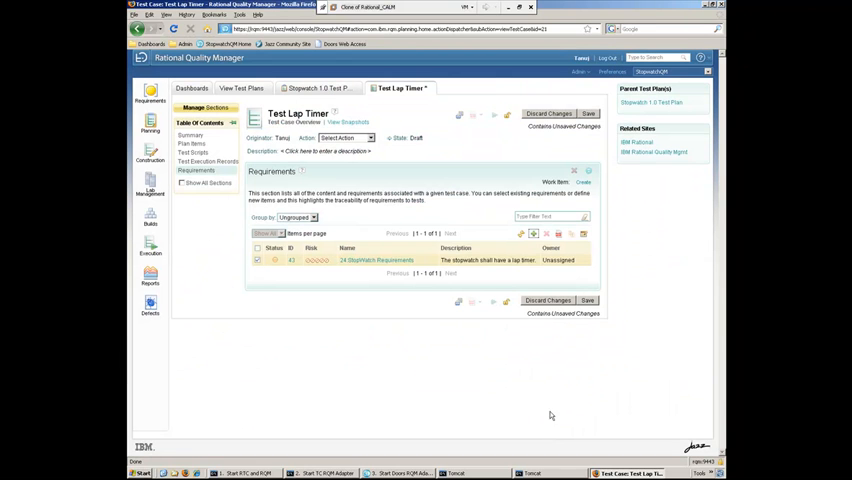
pyautogui.moveTo(604, 104)
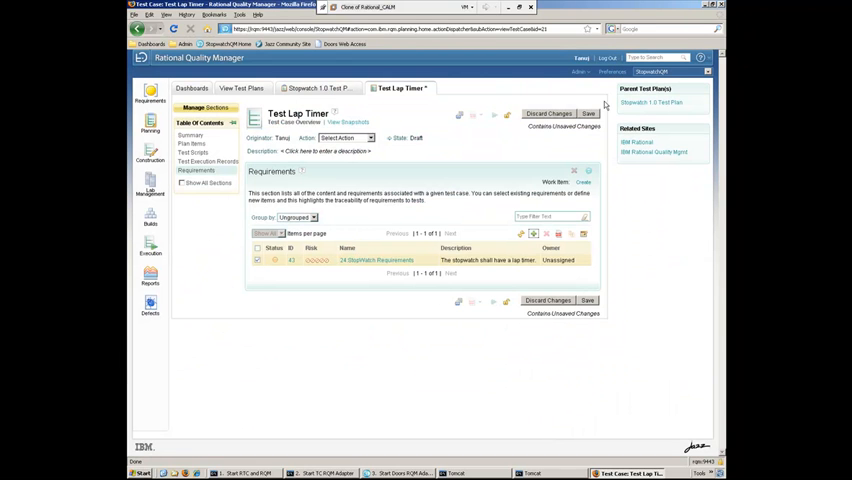
pyautogui.click(588, 112)
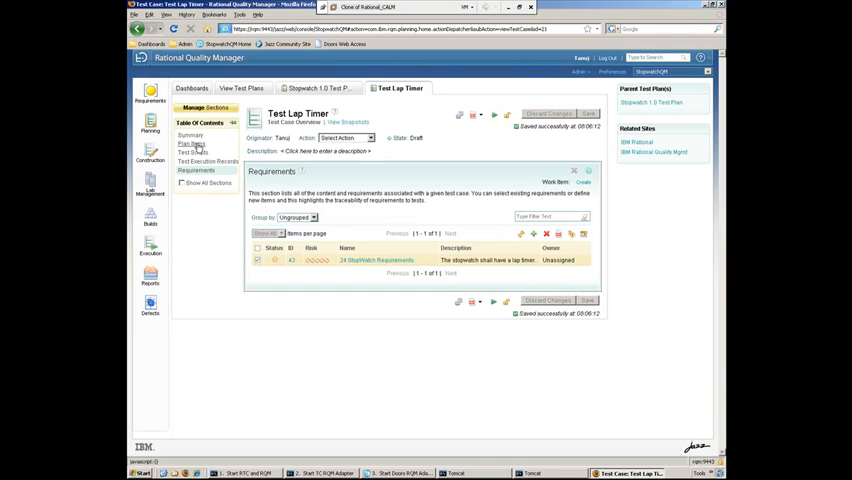
pyautogui.click(192, 144)
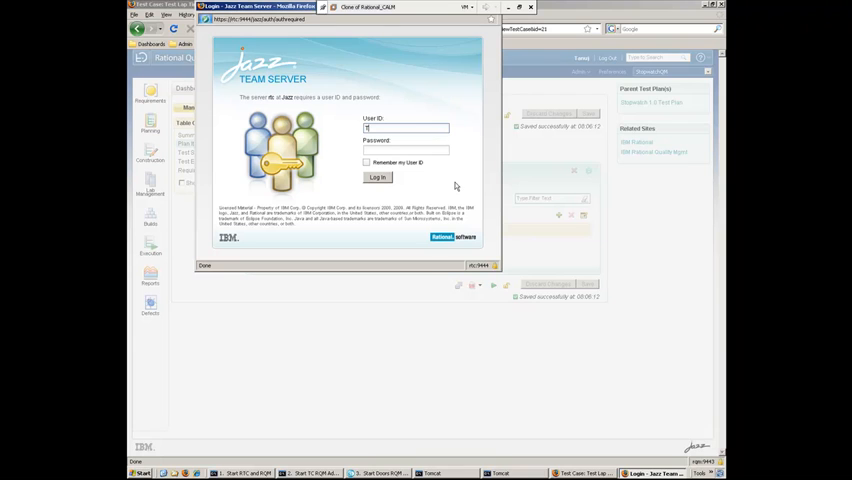
# Step: Sign in as Tanuj, link the Lap Timer Control story as a plan item, save and preview its details
pyautogui.write('Tanuj')
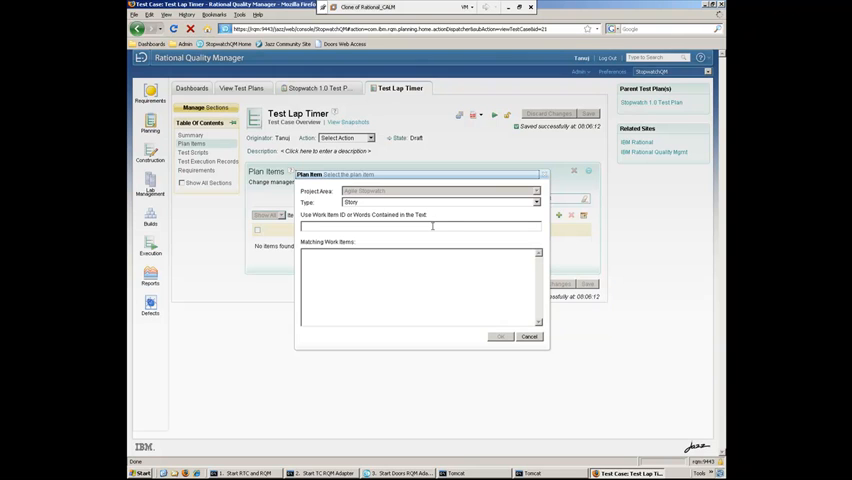
pyautogui.write('lap')
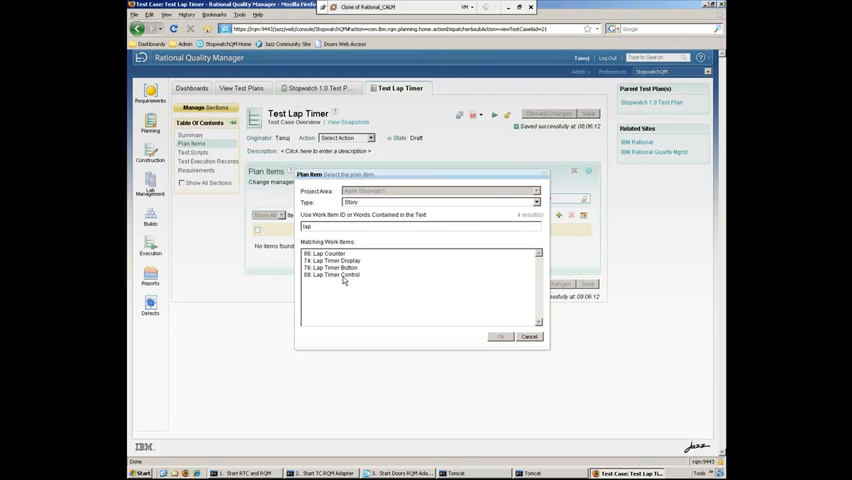
pyautogui.click(340, 274)
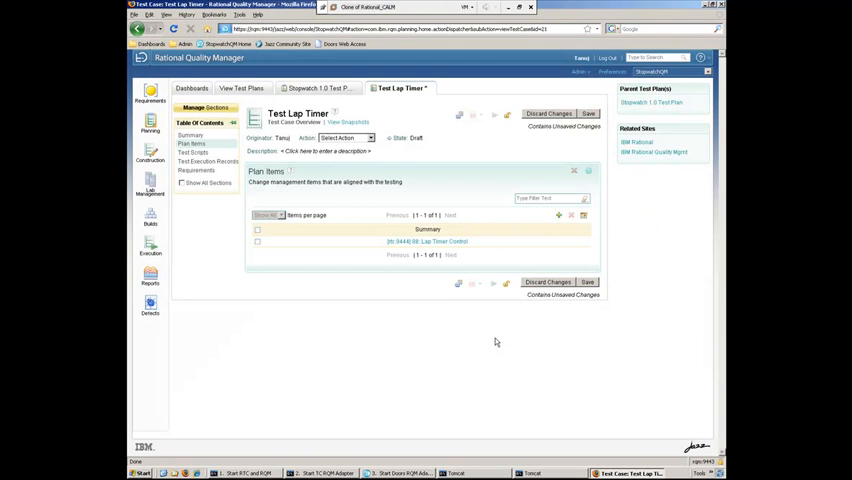
pyautogui.moveTo(588, 294)
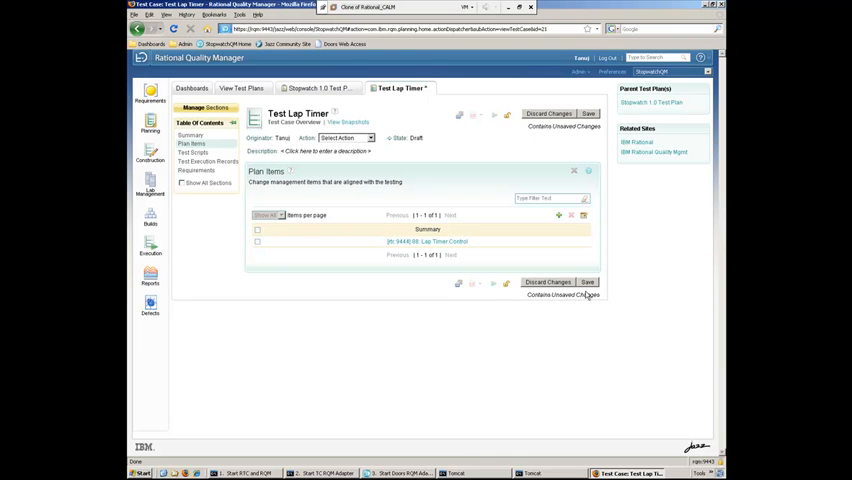
pyautogui.click(256, 242)
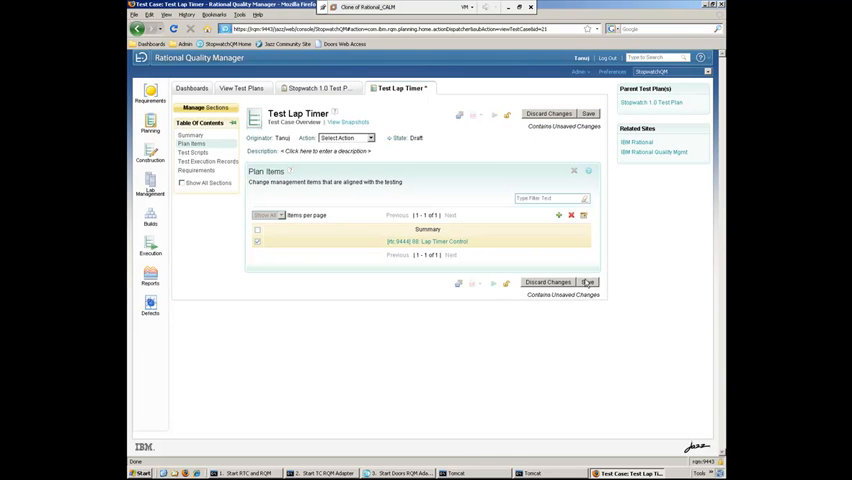
pyautogui.click(588, 282)
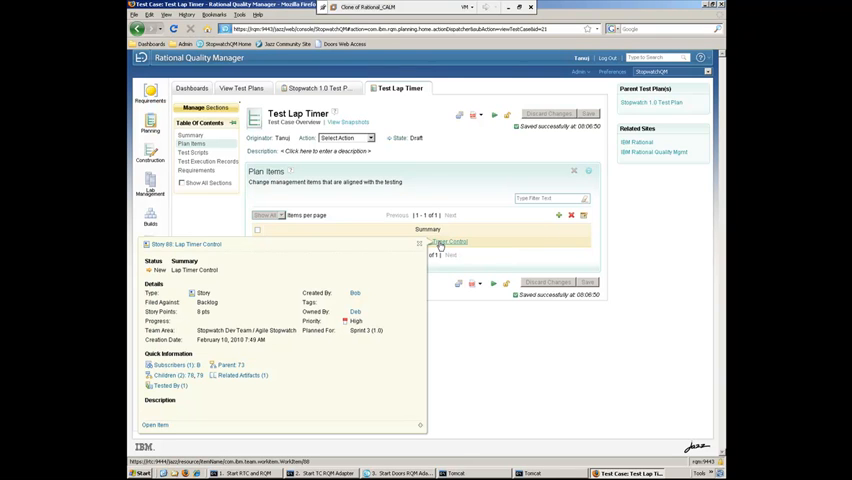
pyautogui.moveTo(448, 242)
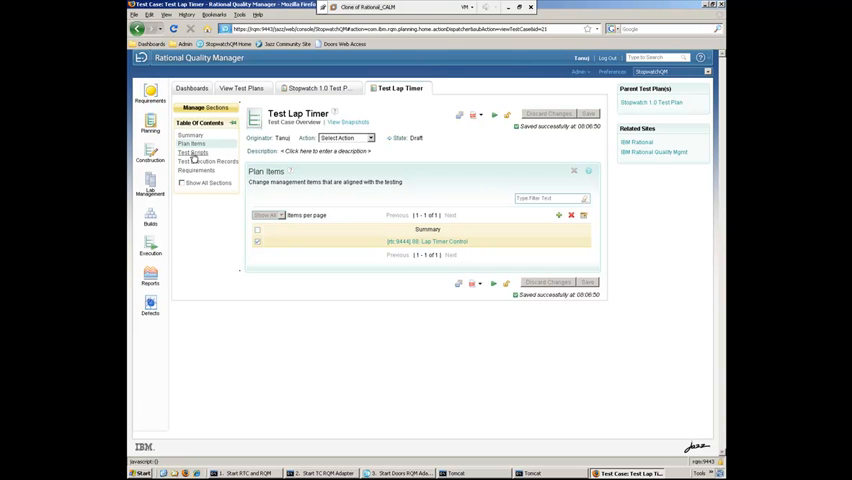
# Step: Attach the three Test Lap scripts to the Test Lap Timer test case and save it
pyautogui.click(192, 152)
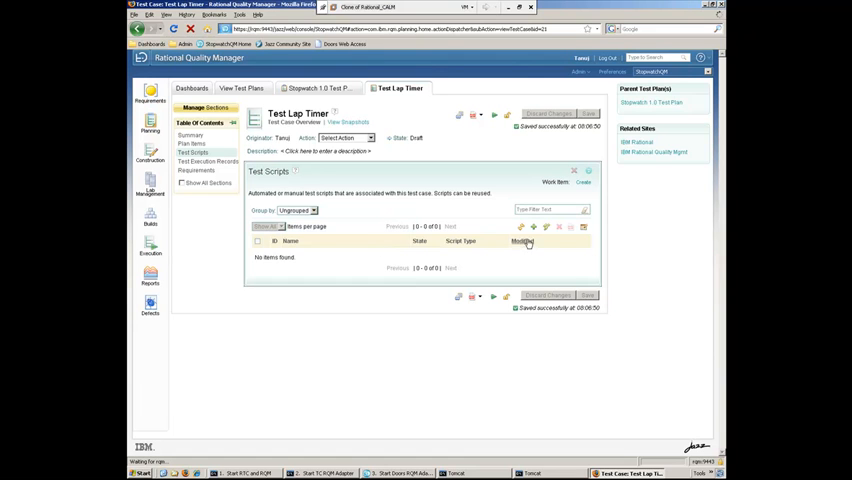
pyautogui.click(522, 226)
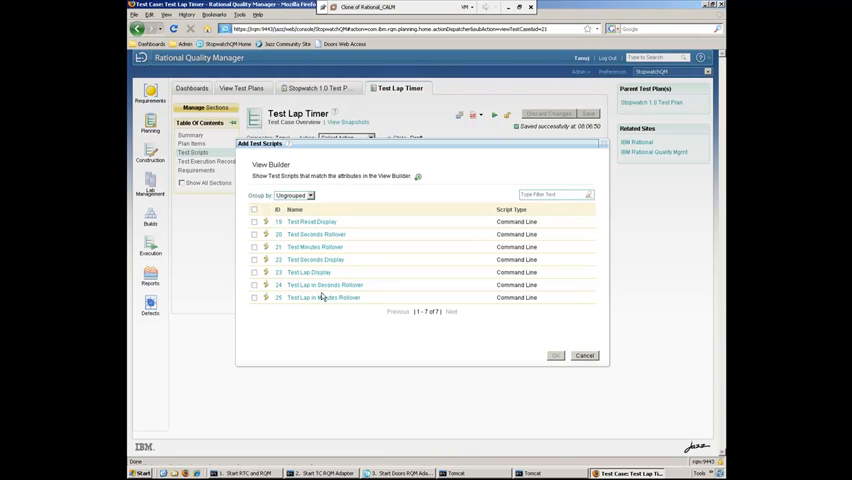
pyautogui.click(254, 284)
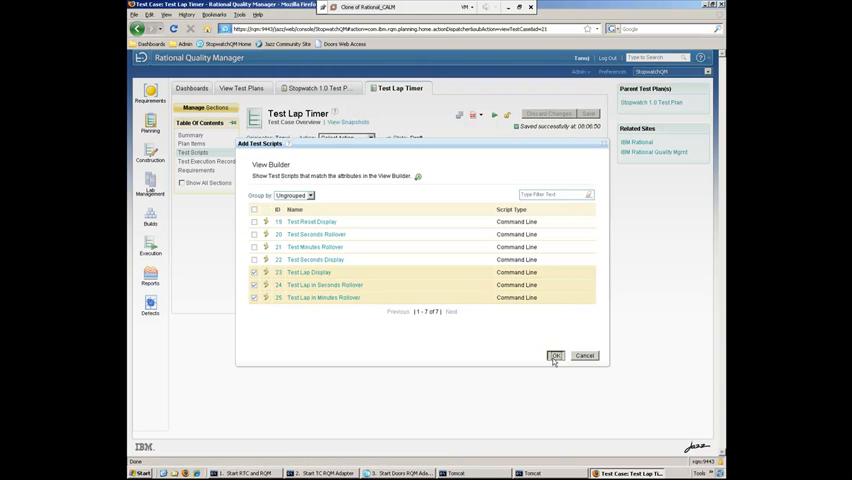
pyautogui.click(556, 356)
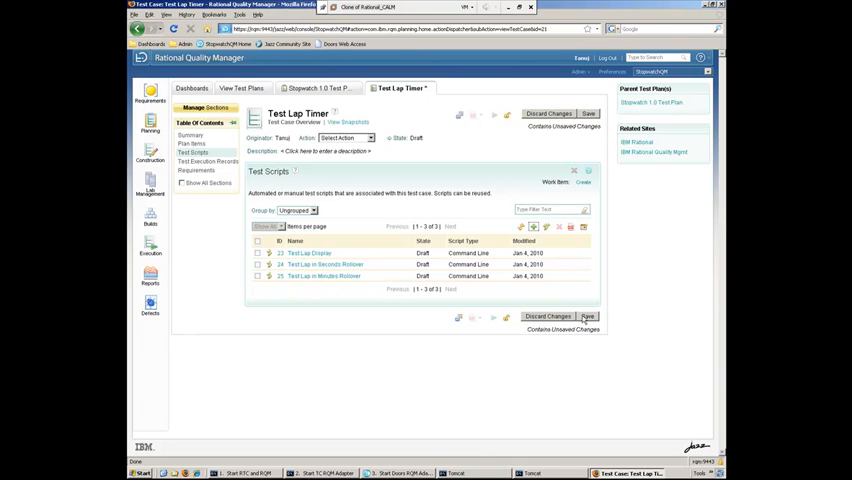
pyautogui.click(588, 316)
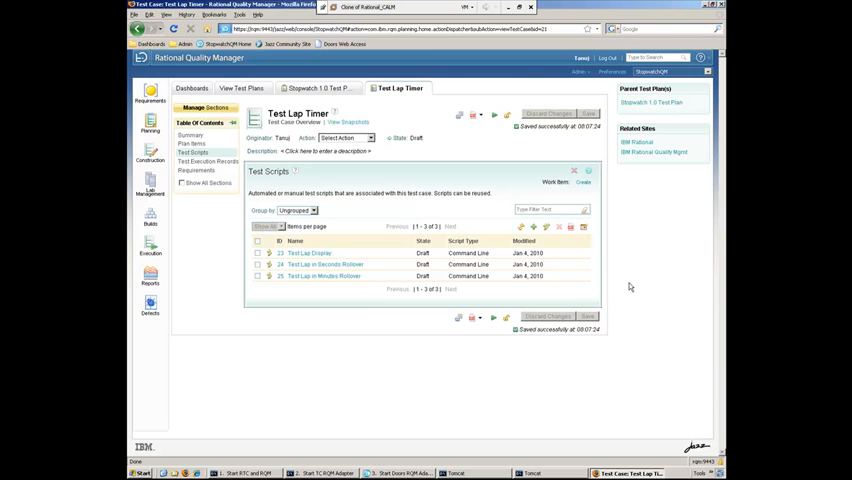
pyautogui.moveTo(624, 282)
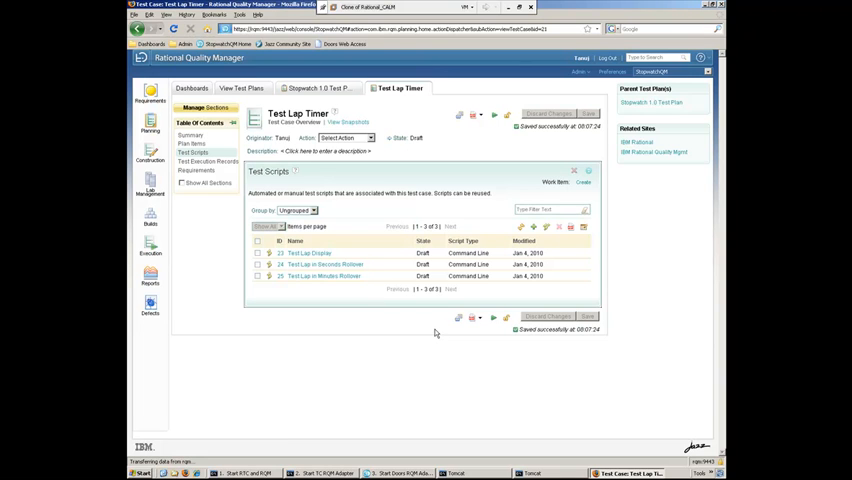
pyautogui.moveTo(344, 288)
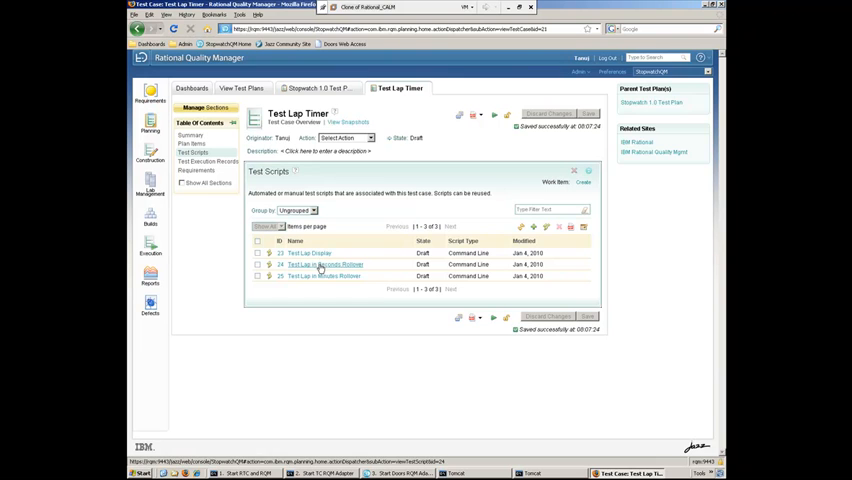
# Step: View the Test Lap in Seconds Rollover script and its command line details
pyautogui.click(322, 264)
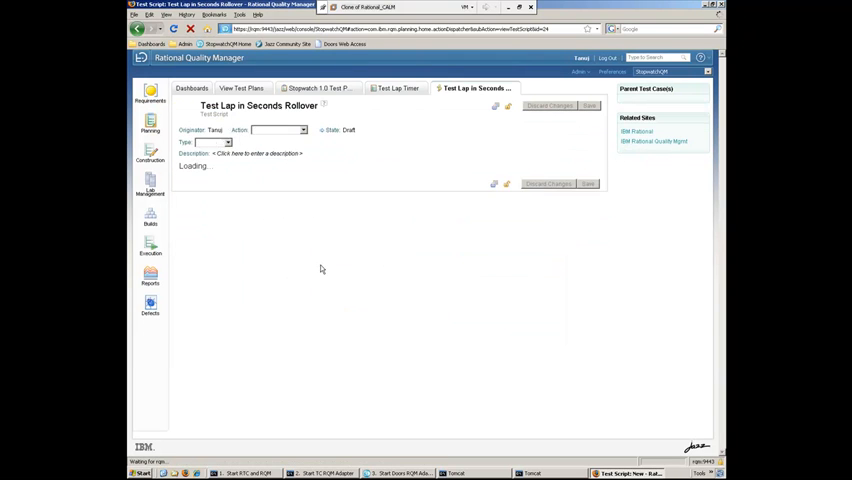
pyautogui.click(210, 142)
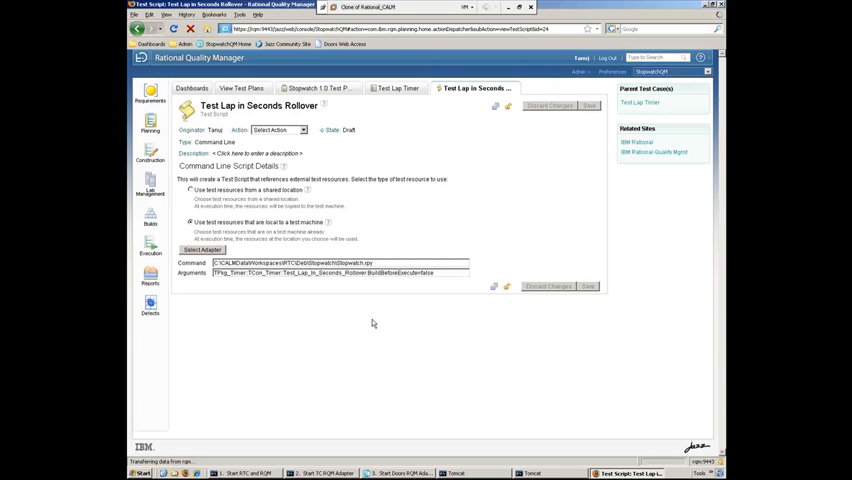
pyautogui.moveTo(480, 106)
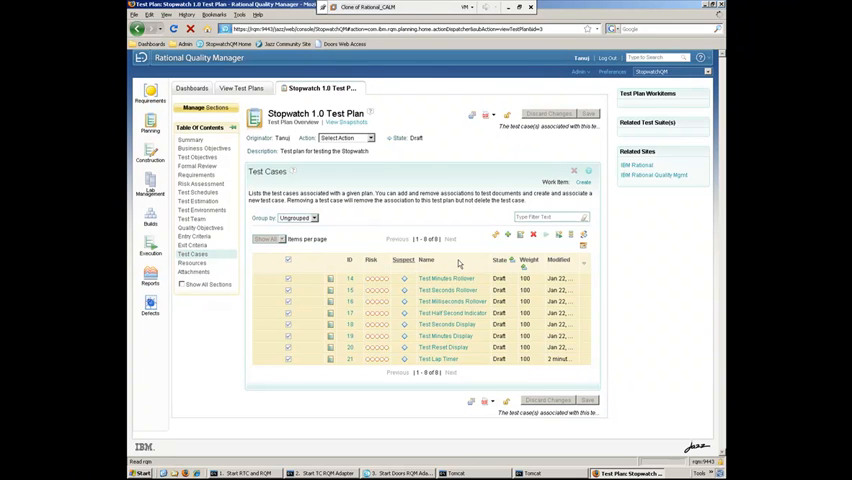
pyautogui.moveTo(560, 236)
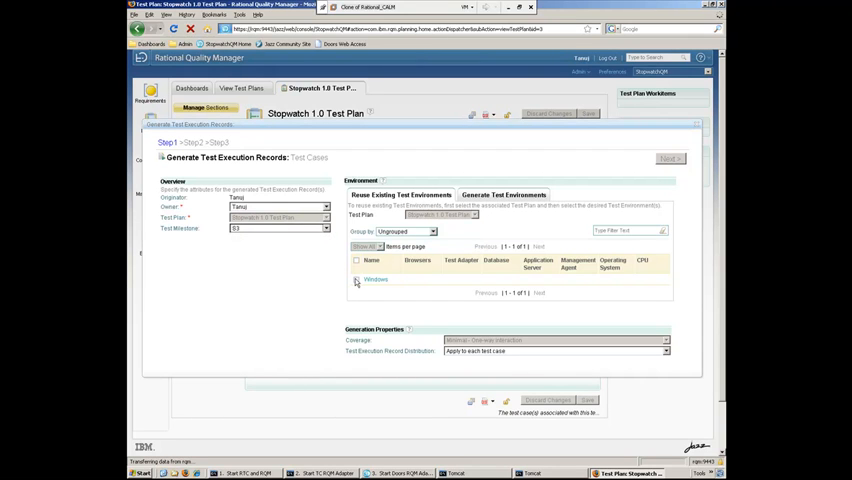
# Step: Generate test execution records for the plan's test cases using the Windows environment
pyautogui.click(356, 280)
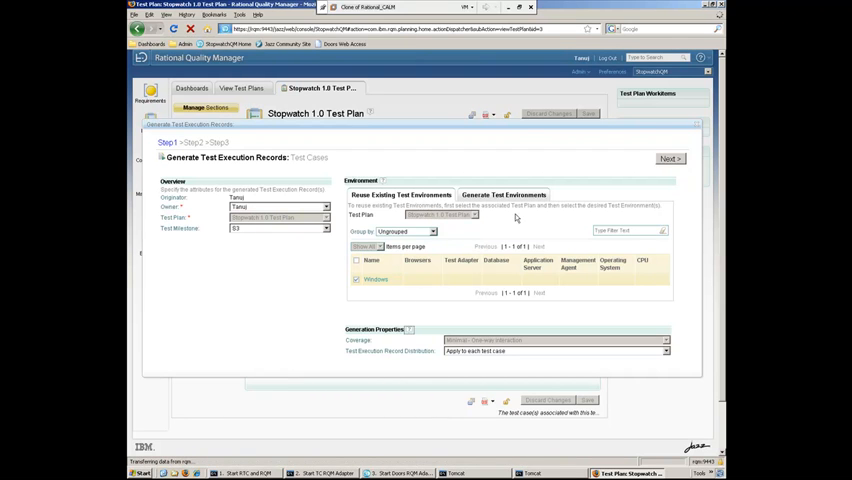
pyautogui.click(668, 158)
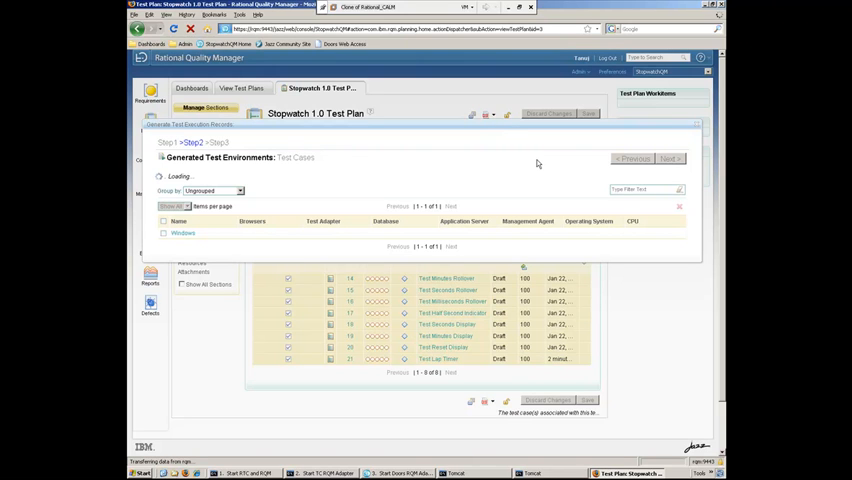
pyautogui.moveTo(576, 166)
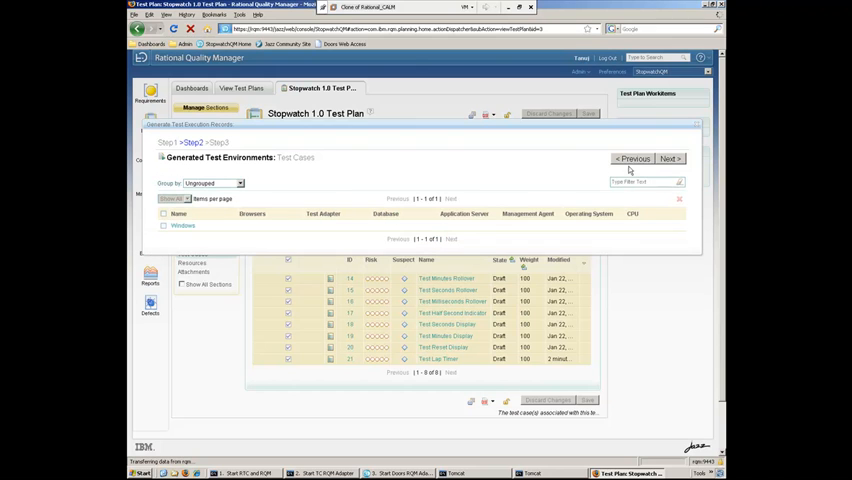
pyautogui.click(668, 160)
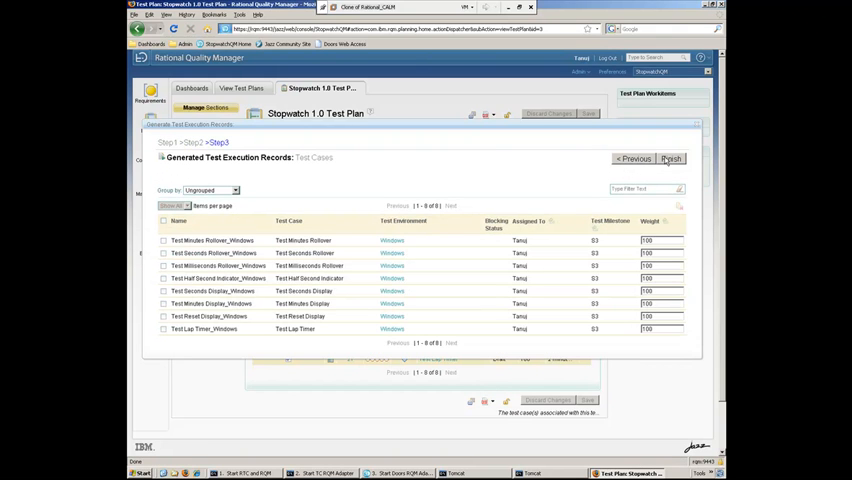
pyautogui.click(670, 158)
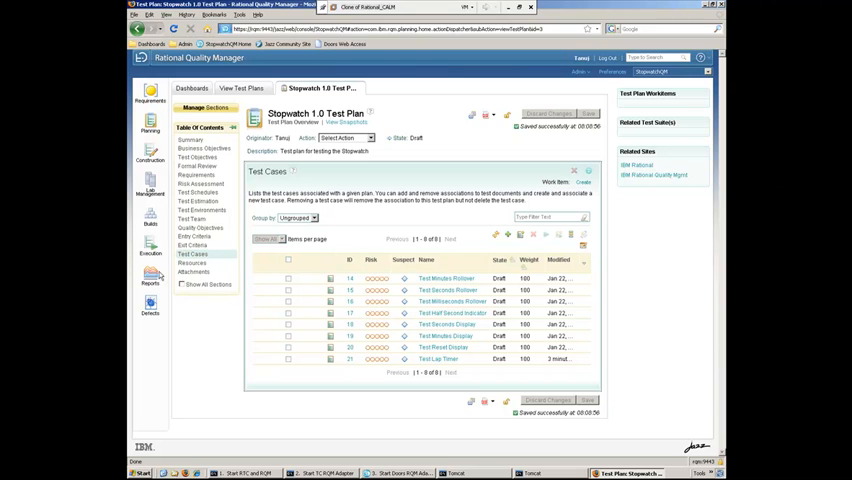
# Step: List all test execution records via Execution > View Test Execution Records
pyautogui.click(150, 246)
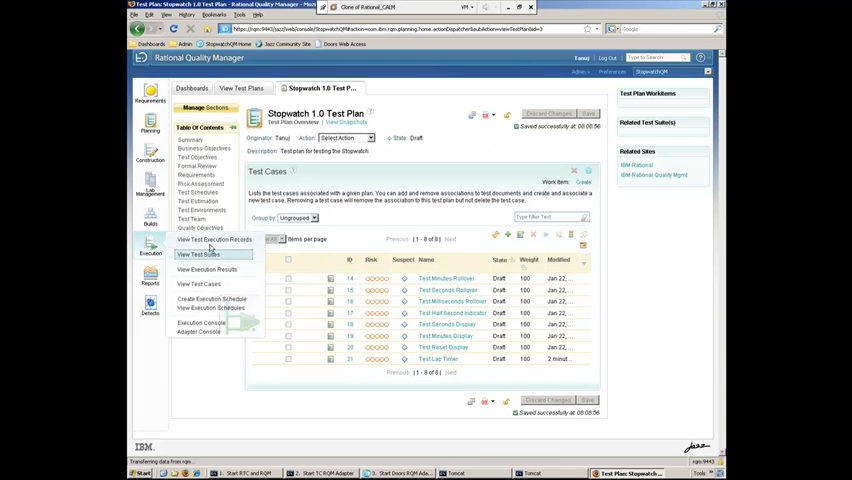
pyautogui.click(212, 240)
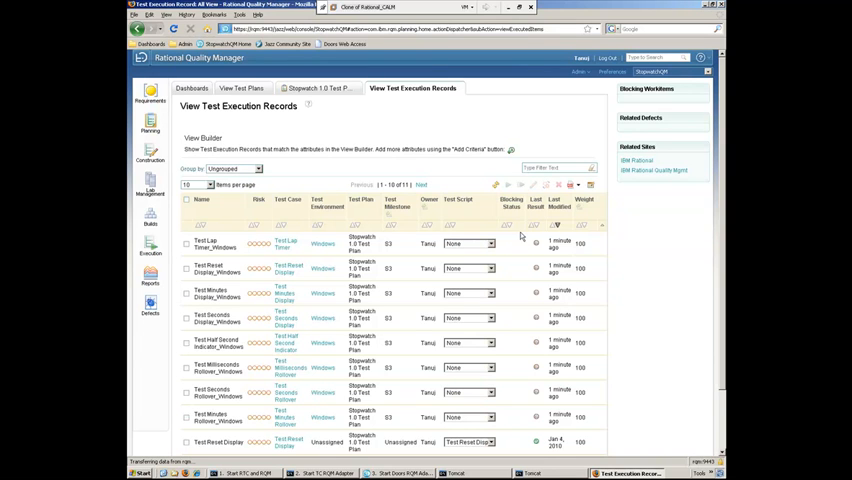
pyautogui.moveTo(572, 180)
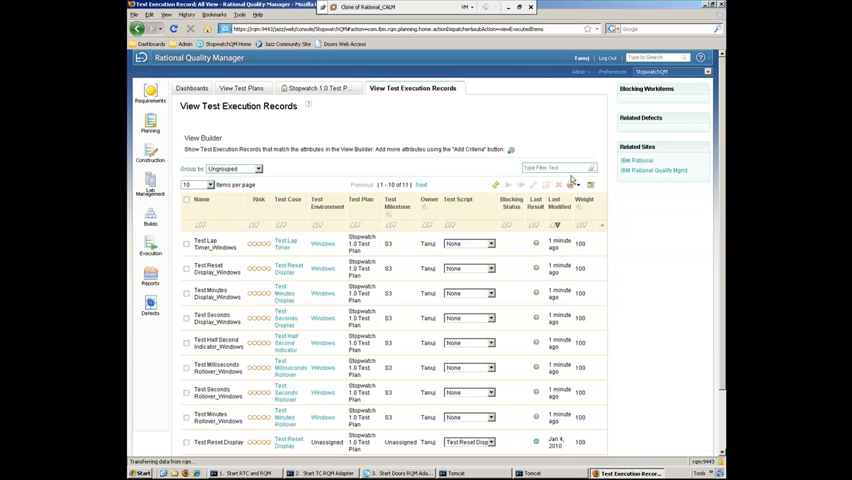
pyautogui.write('s3')
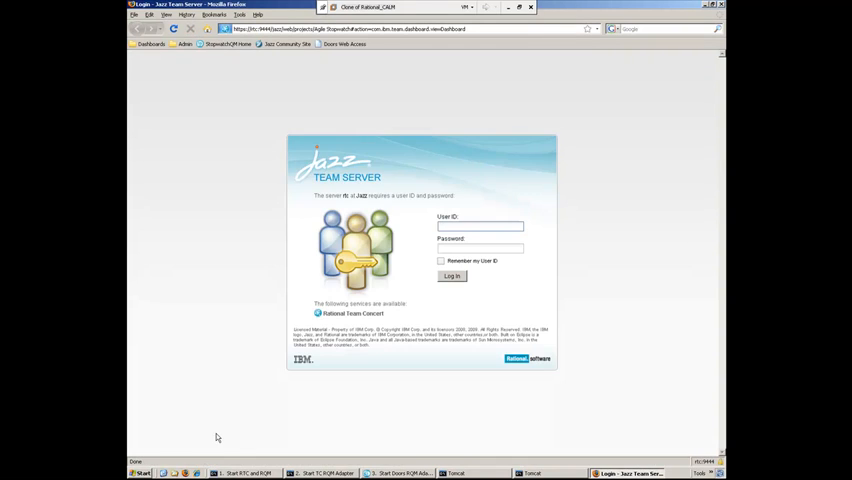
# Step: Log in to the Jazz Team Server with user ID 'Sd' and reach the Agile Stopwatch dashboard
pyautogui.write('Sd')
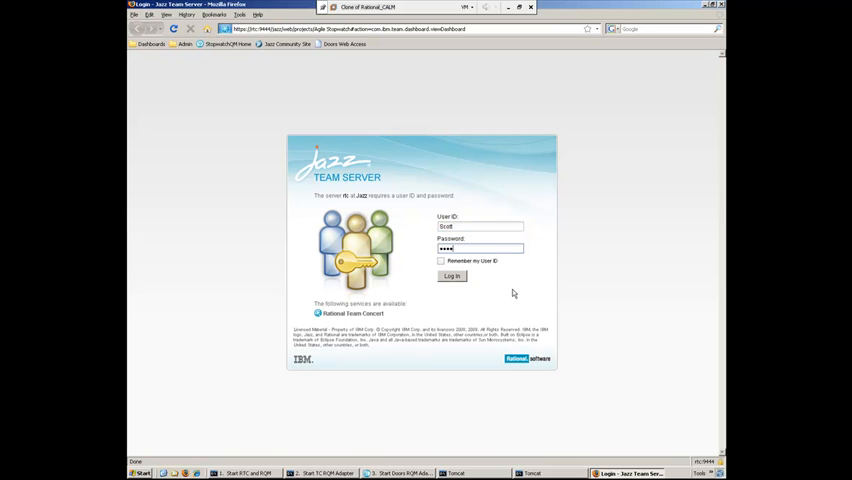
pyautogui.click(452, 276)
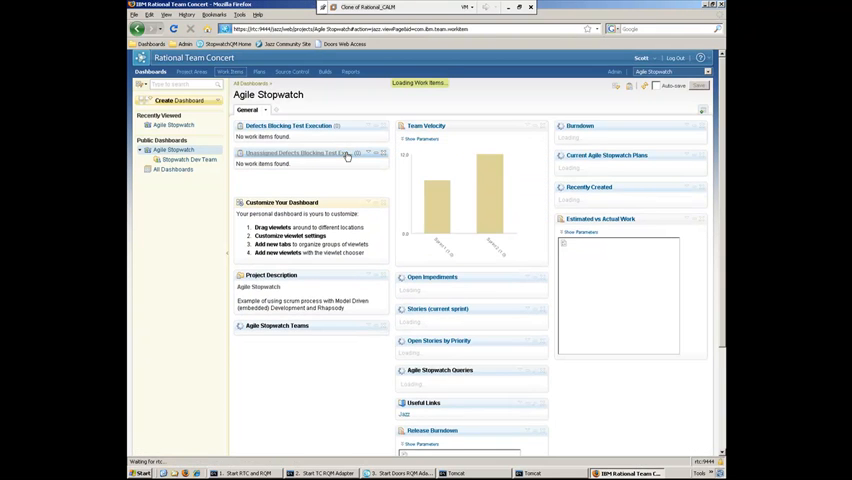
# Step: Run the 'Current sprint stories without test cases' query from Work Items, listing two stories
pyautogui.click(228, 72)
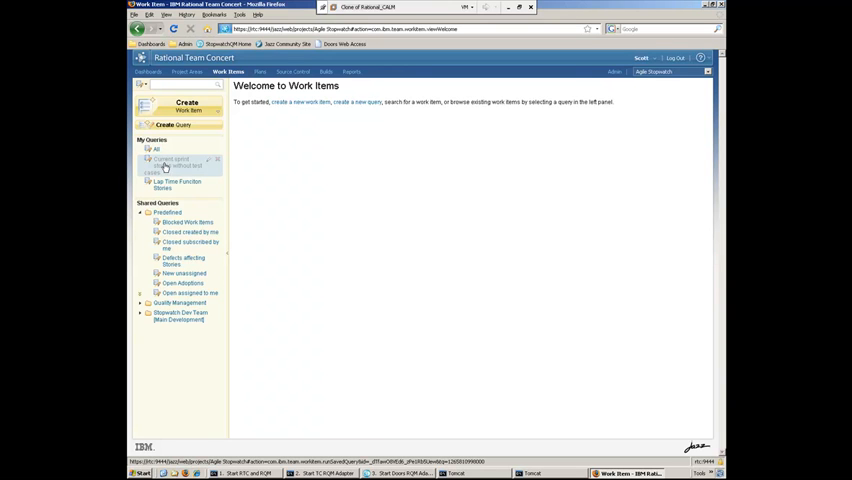
pyautogui.click(170, 162)
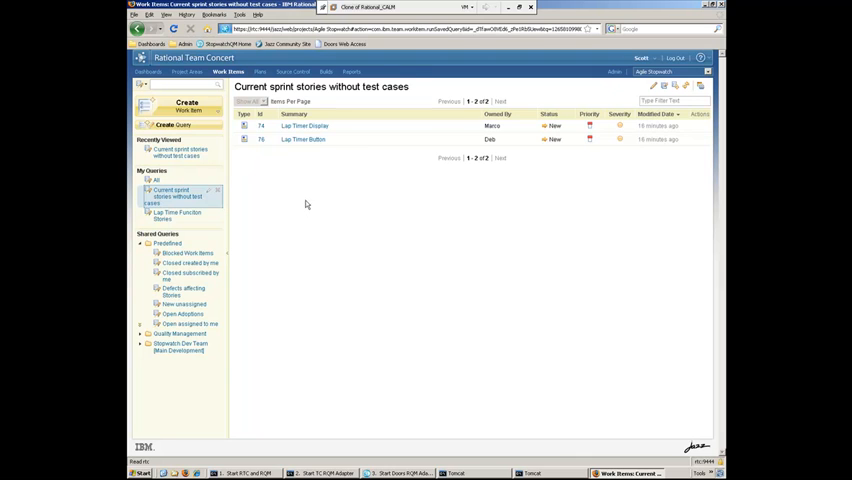
pyautogui.moveTo(330, 176)
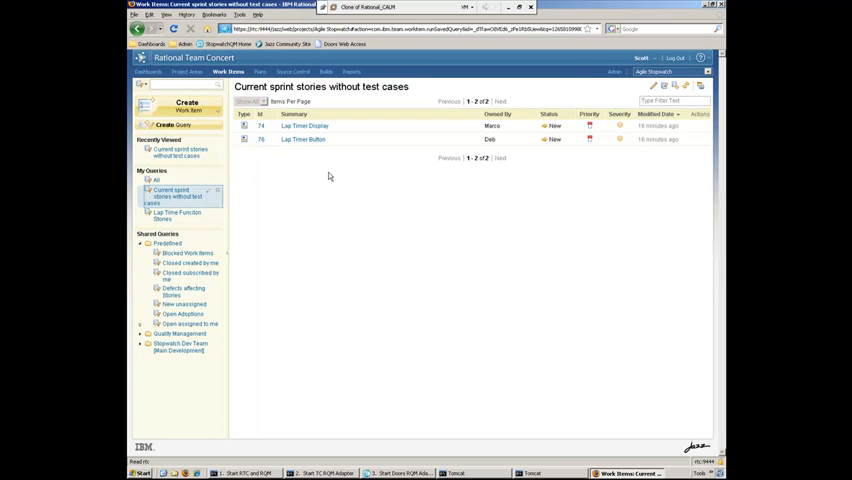
pyautogui.moveTo(344, 160)
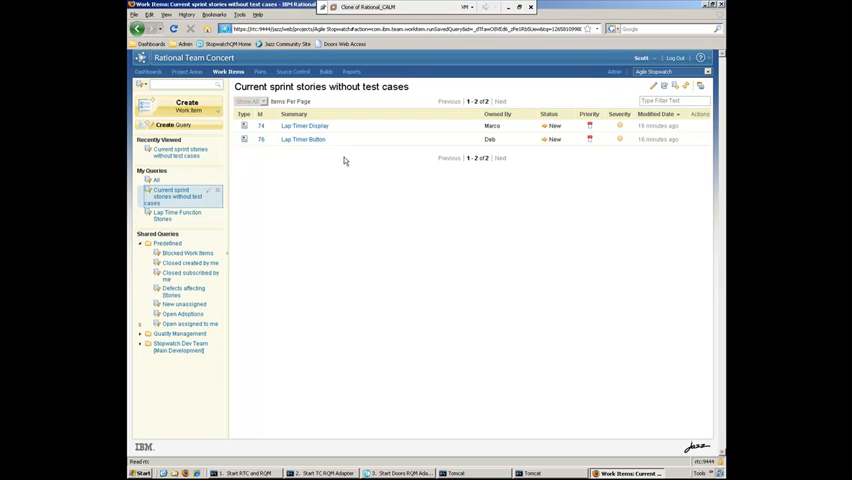